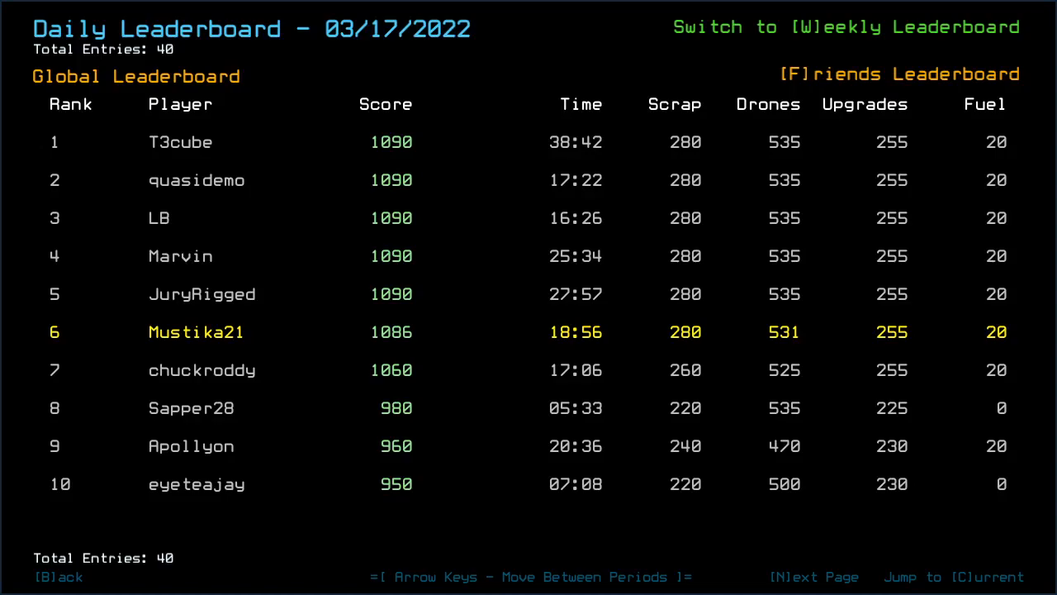
pyautogui.moveTo(545, 214)
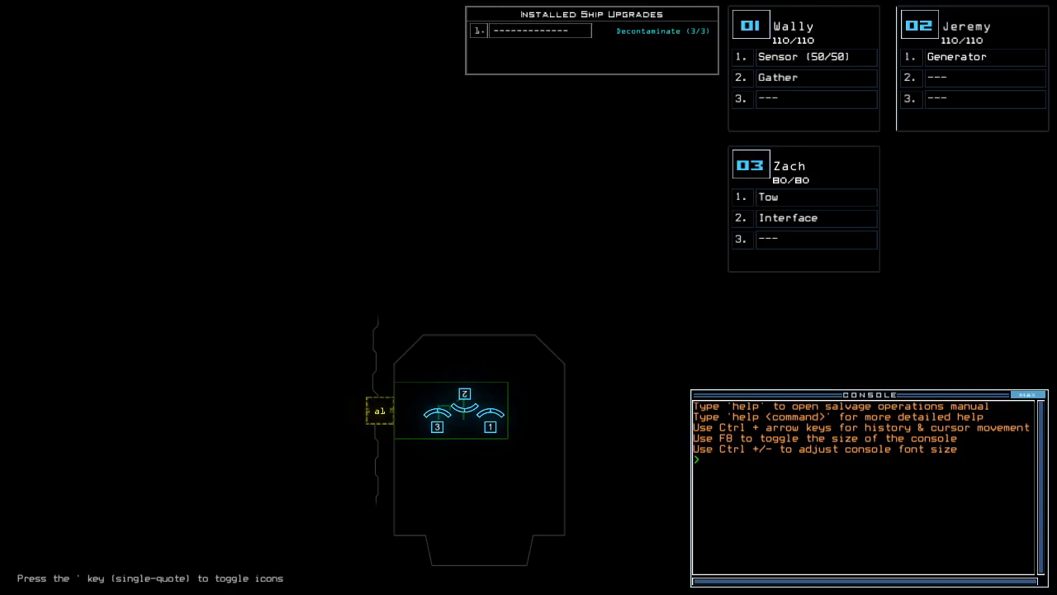
# - Enter 'ready' to move the Tow upgrade to Wally and Gather and Sensor onto Zach
pyautogui.write('ready 3')
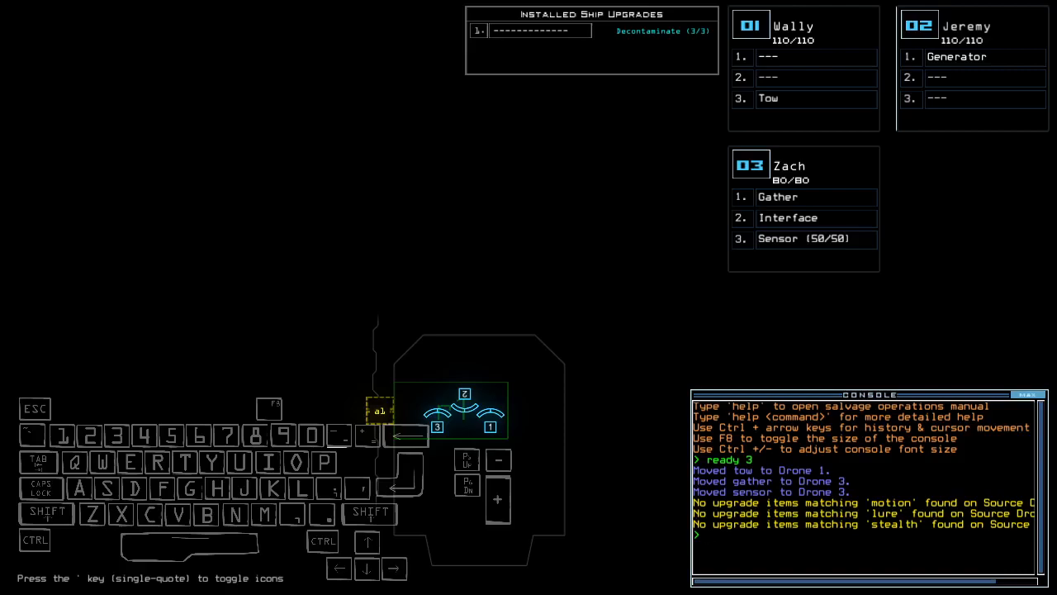
pyautogui.moveTo(106, 436)
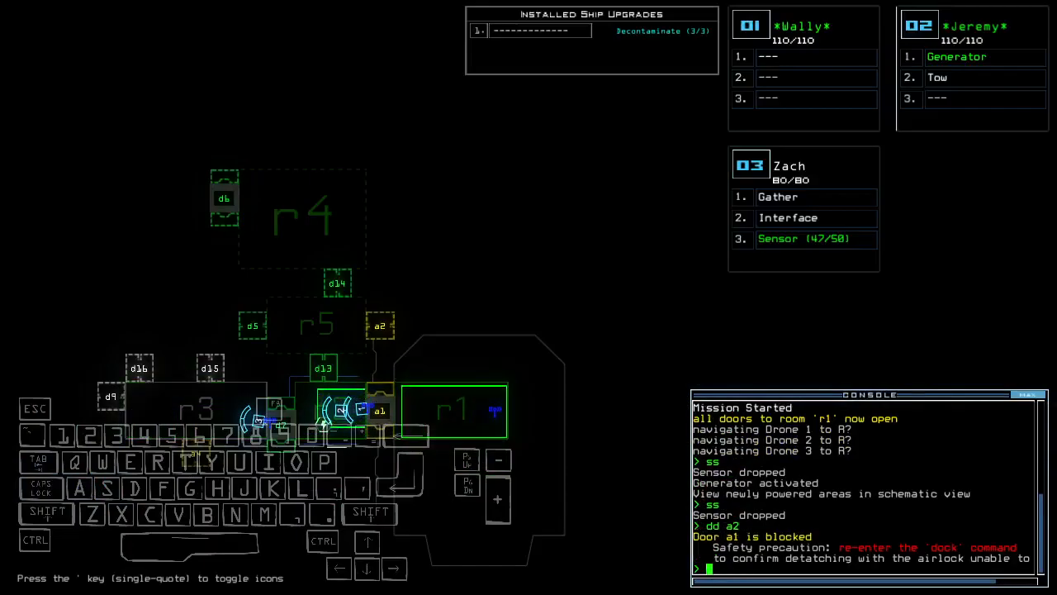
# - Close airlock a1 so the ship can re-dock at airlock a2
pyautogui.write('d')
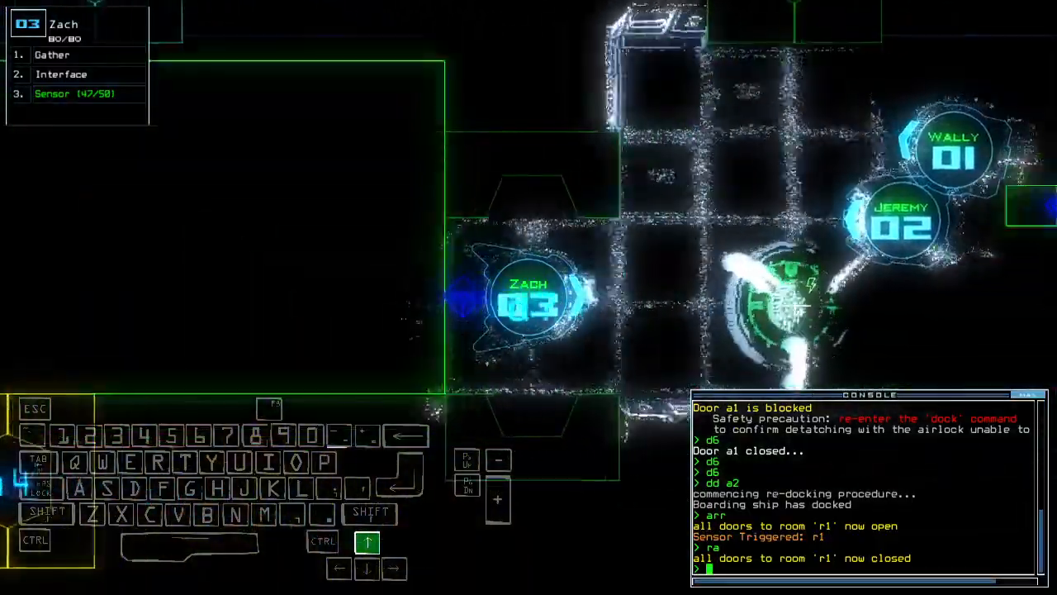
# - Open door d13 to send Zach deeper into the derelict toward room r6
pyautogui.write('d13')
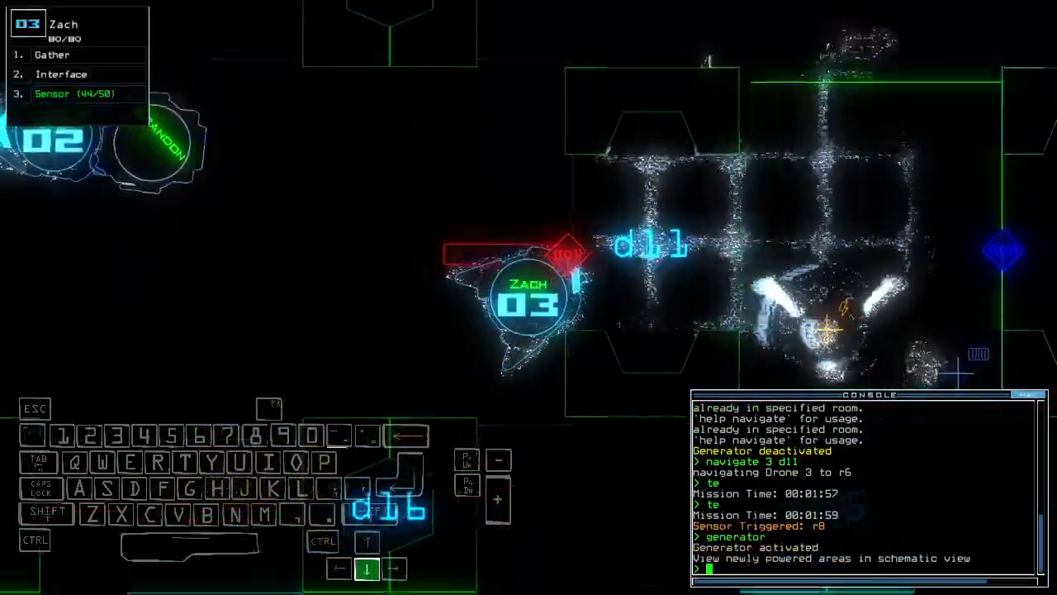
pyautogui.write('cccc')
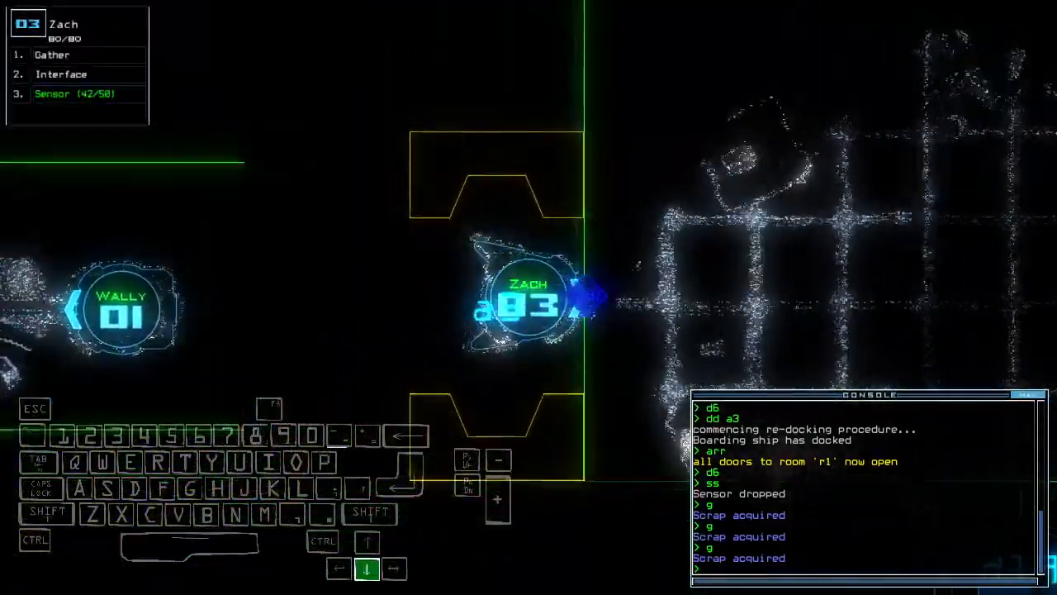
# - Send drone 2 toward room r2, switch on generator 2 and start a pickup command
pyautogui.press('2')
pyautogui.write('d6 d6')
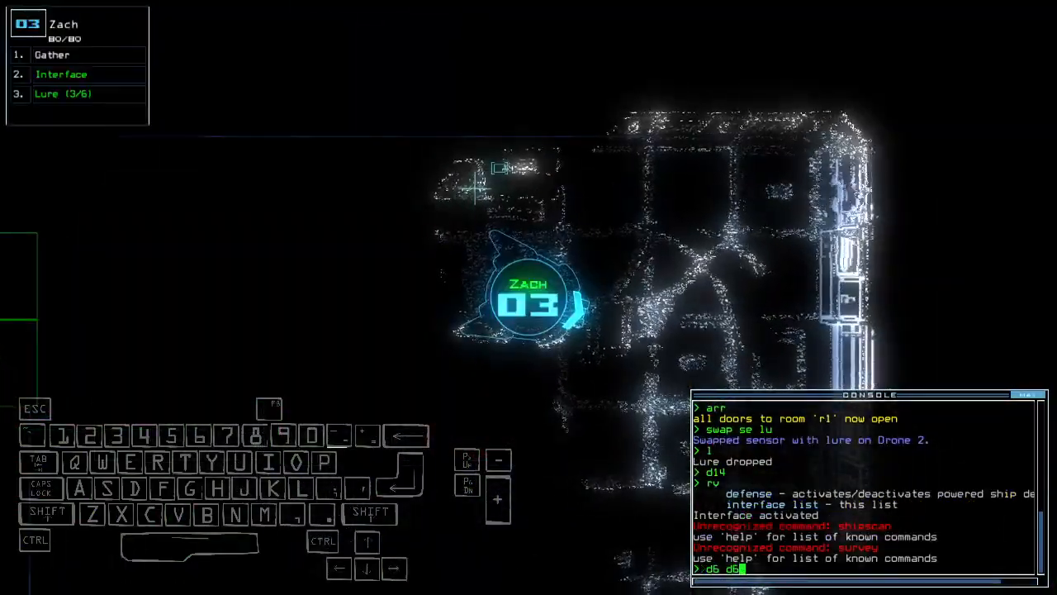
pyautogui.press('Enter')
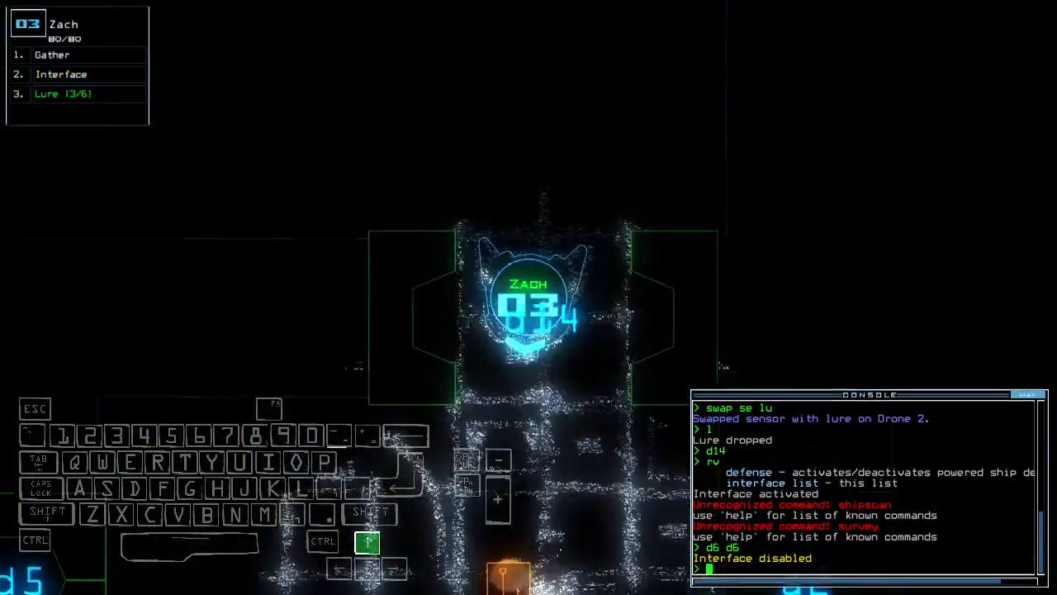
pyautogui.write('pickup')
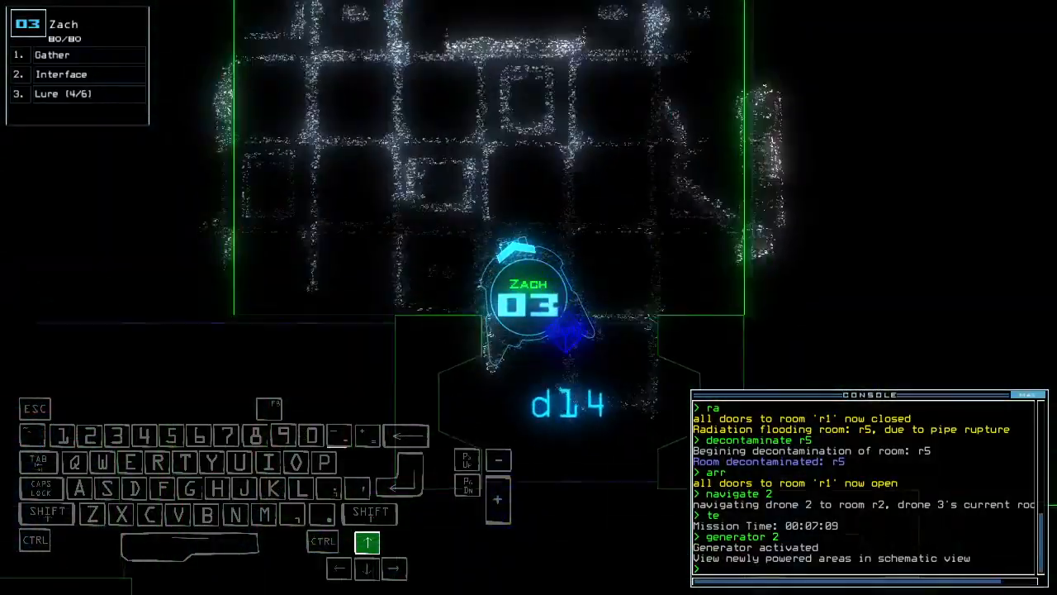
# - Enter 'rv' to bring up the full ship schematic with rooms r8, r10 and r11 mapped
pyautogui.write('rv')
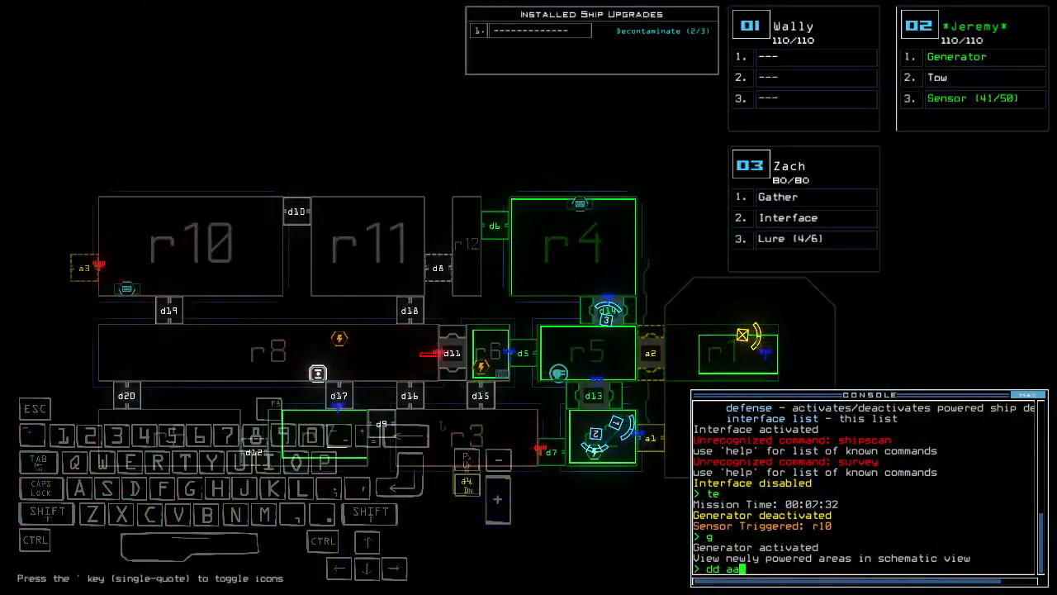
# - Re-dock the boarding ship at airlock a2 and begin reopening room r1's doors
pyautogui.write('arr')
pyautogui.press('enter')
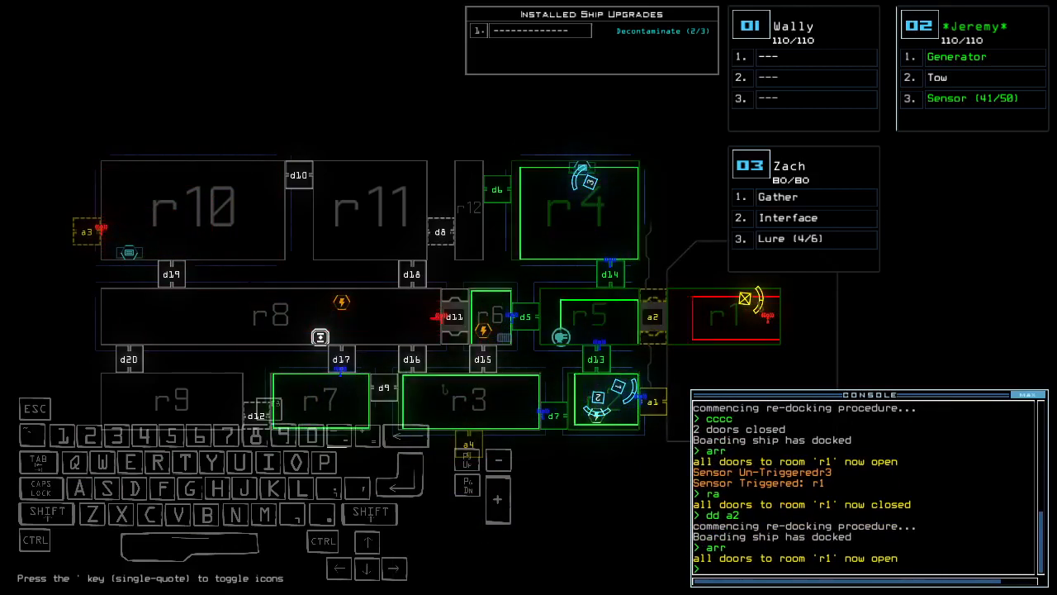
pyautogui.press('d')
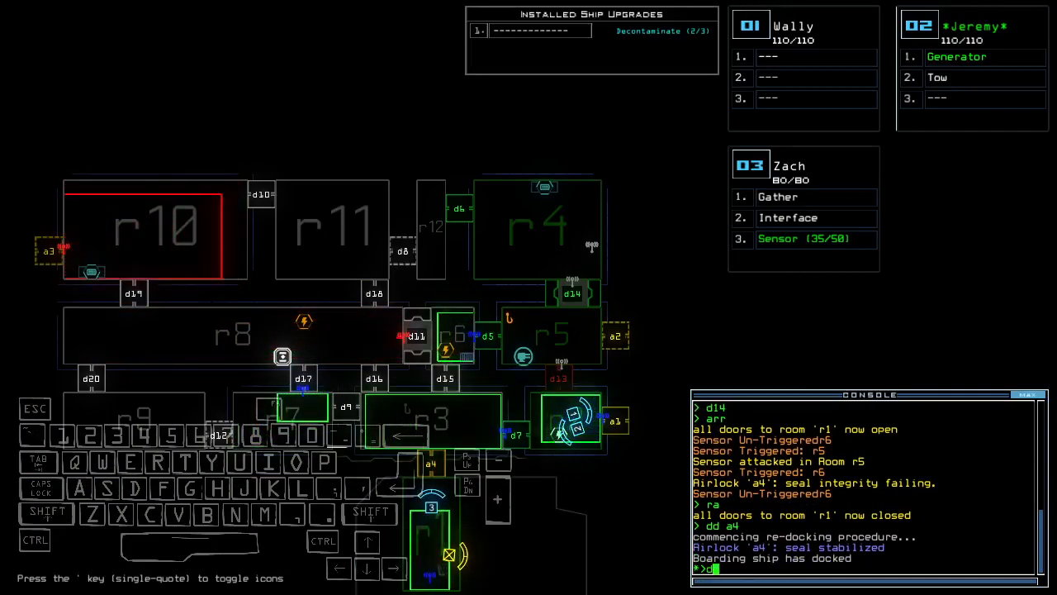
# - Re-dock the boarding ship at airlock a4 with room r1's doors closed
pyautogui.press('Enter')
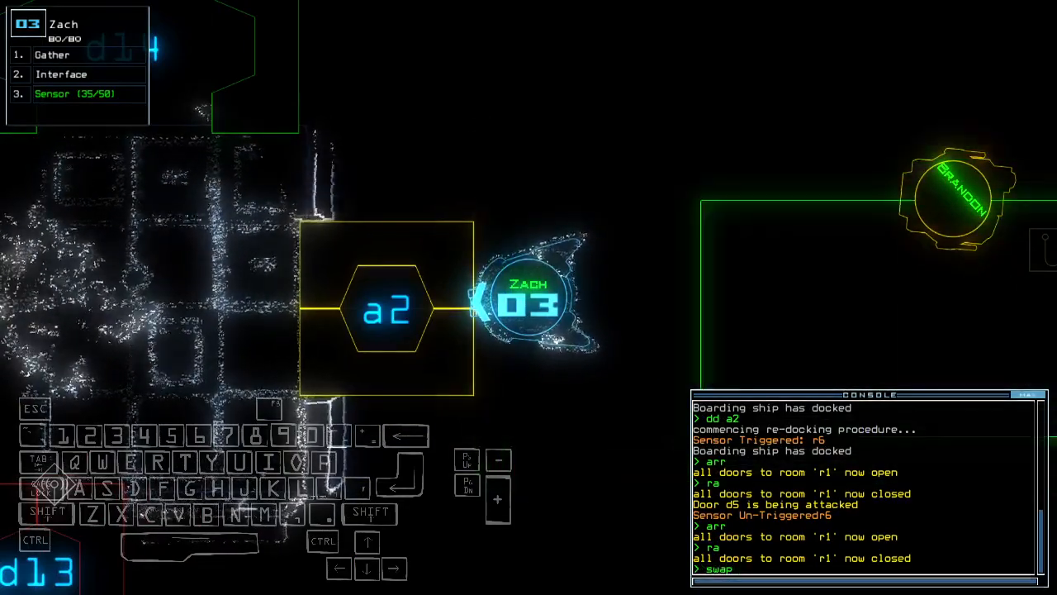
# - Re-dock the ship at airlock a2, then pause the mission
pyautogui.write(' ;lu')
pyautogui.press('enter')
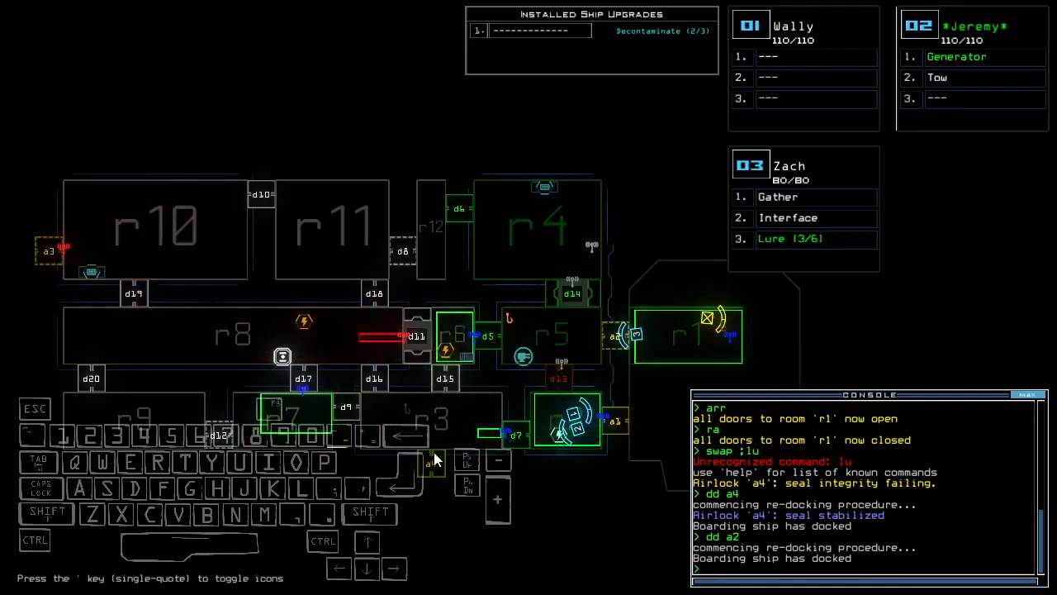
pyautogui.press('Escape')
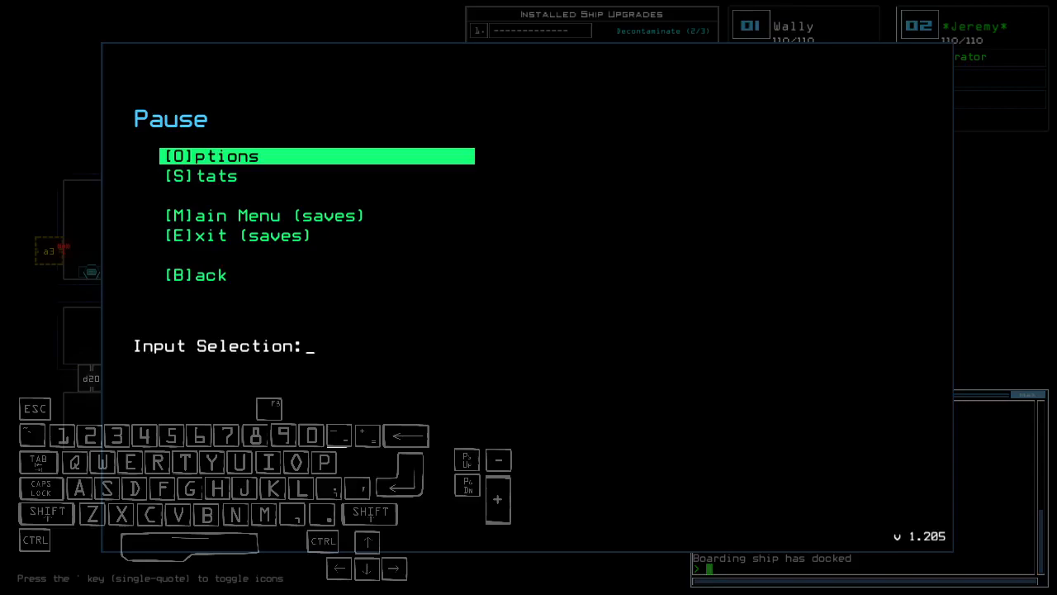
pyautogui.moveTo(433, 459)
pyautogui.write('pickup')
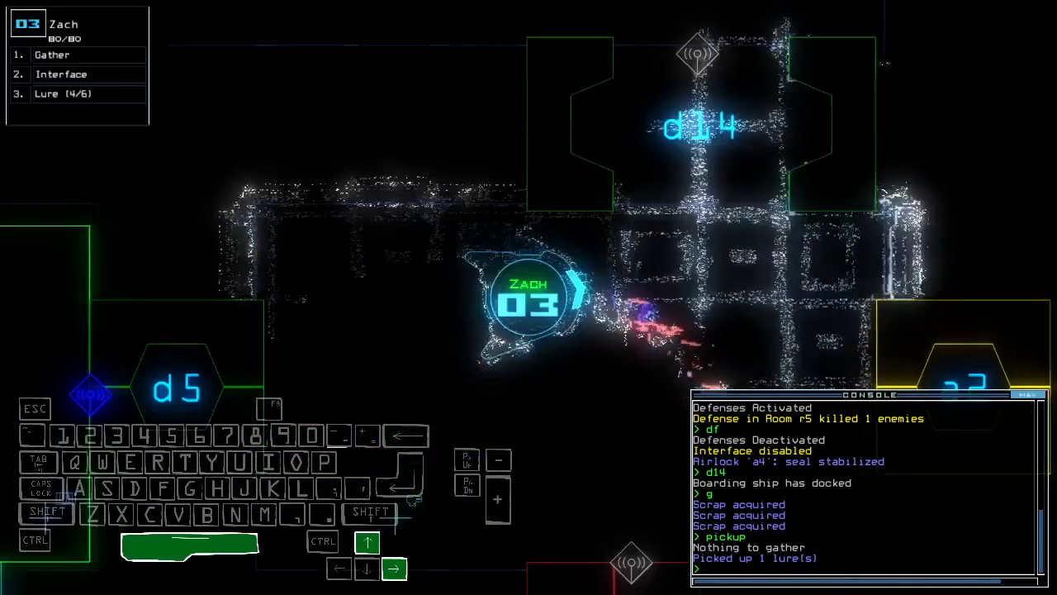
# - Pick up a lure with Zach, bringing his lures to 4 of 6
pyautogui.press('4')
pyautogui.write('d6')
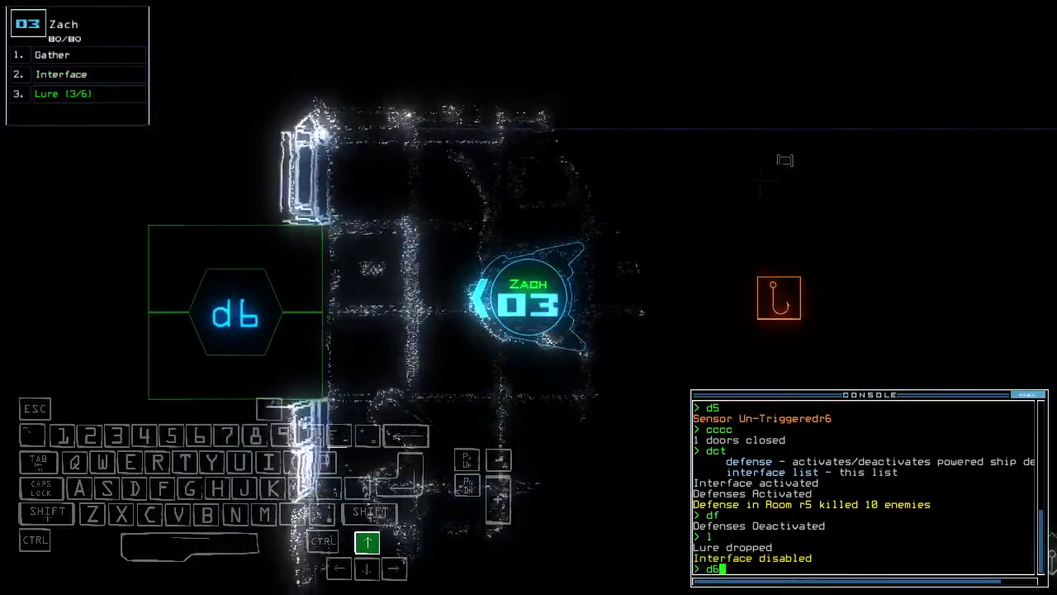
# - Open door d6 after dropping one of Zach's lures in room r5
pyautogui.press('Enter')
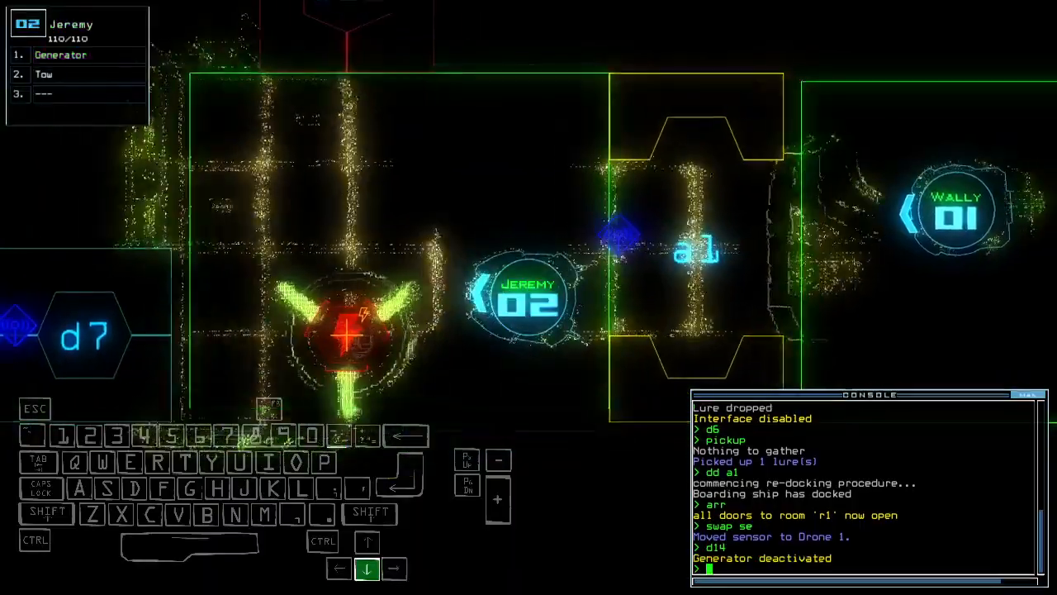
# - Issue the re-dock command 'dd a3' toward airlock a3
pyautogui.write('dd a3')
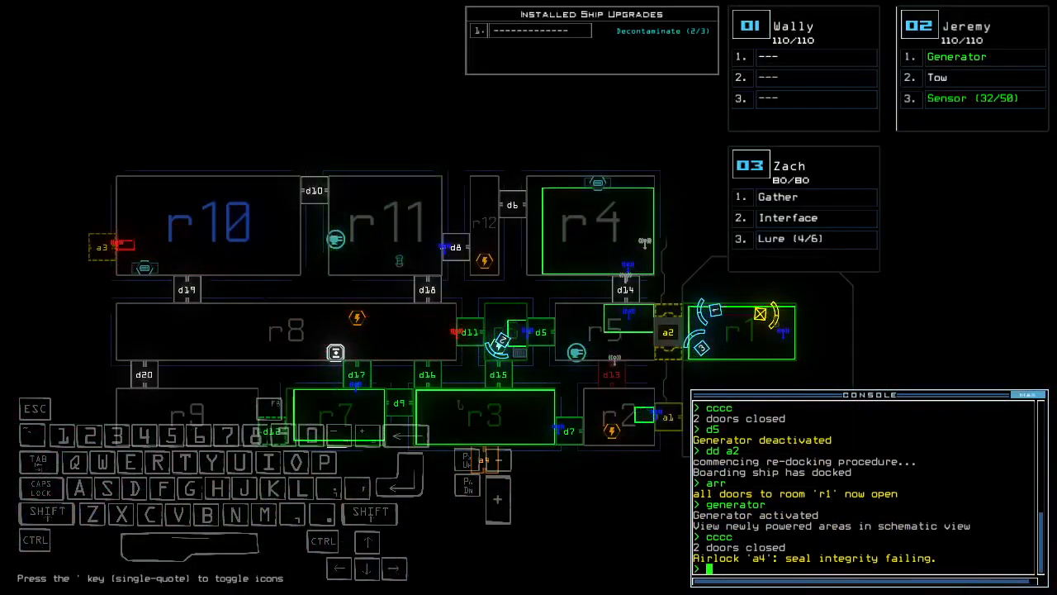
# - Re-dock the boarding ship at airlock a4 with 'dd a4'
pyautogui.write('dd a4')
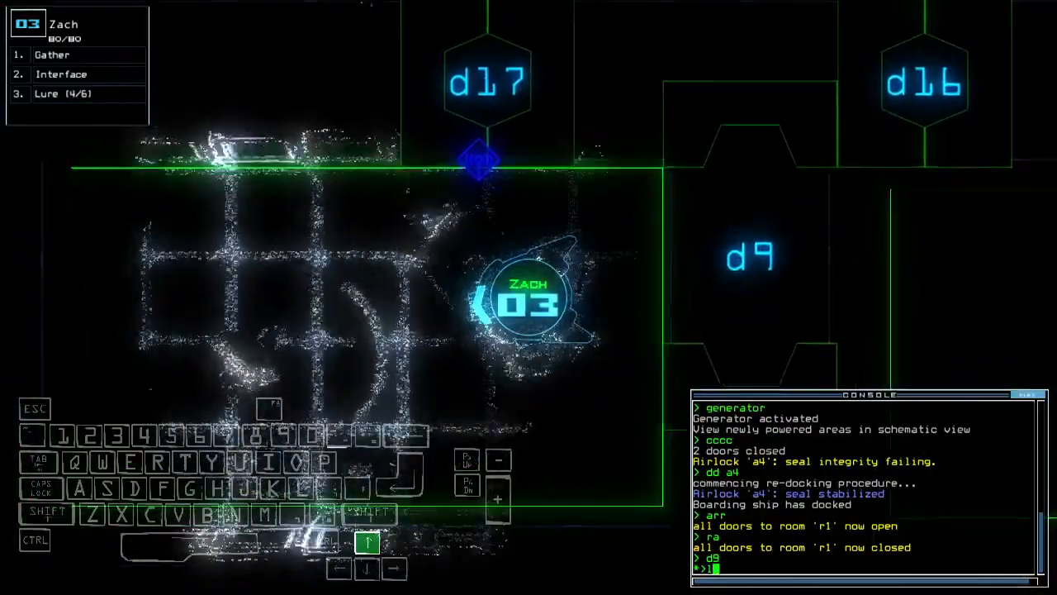
# - List the area with 'l' and deactivate the derelict's generator
pyautogui.write('l')
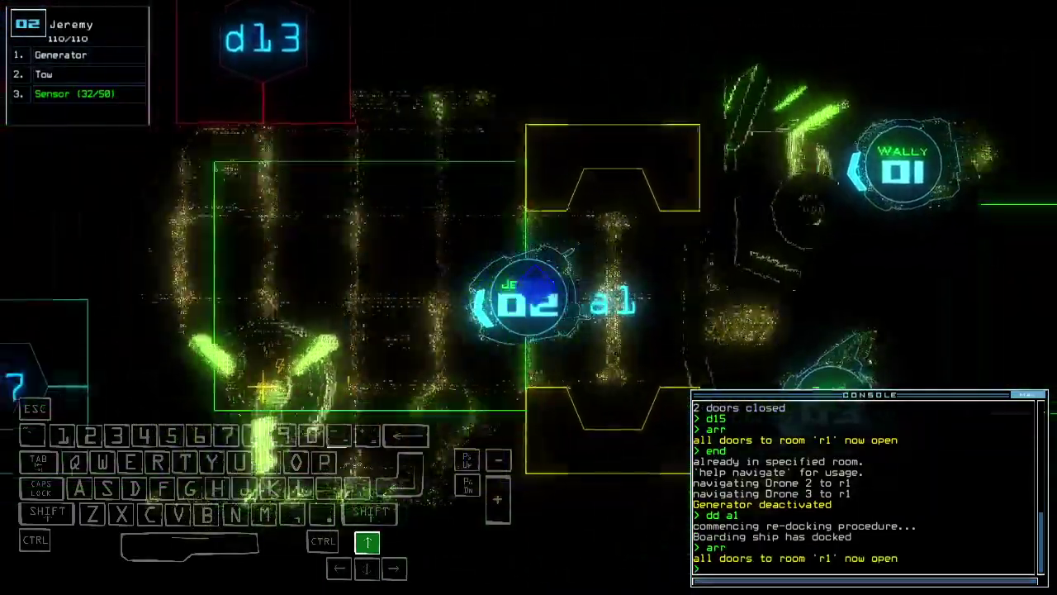
pyautogui.write('generator')
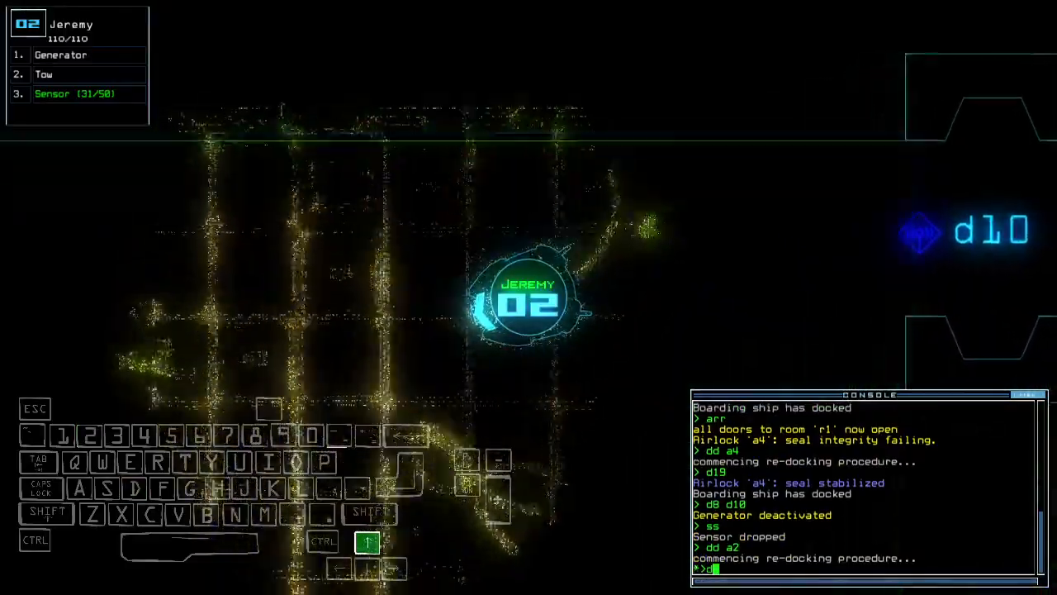
# - Re-dock the boarding ship at airlock a3 with 'dd a3'
pyautogui.write('dd a3')
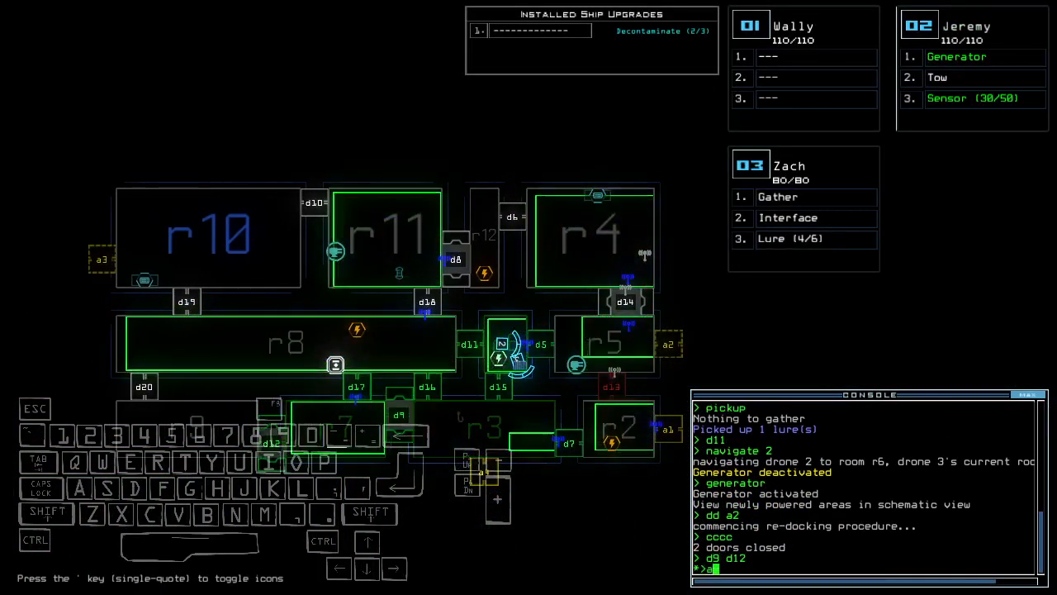
# - Send drone 3 to the other drones' room via a4, then dismiss the 870 score summary to show the leaderboard
pyautogui.write('a4')
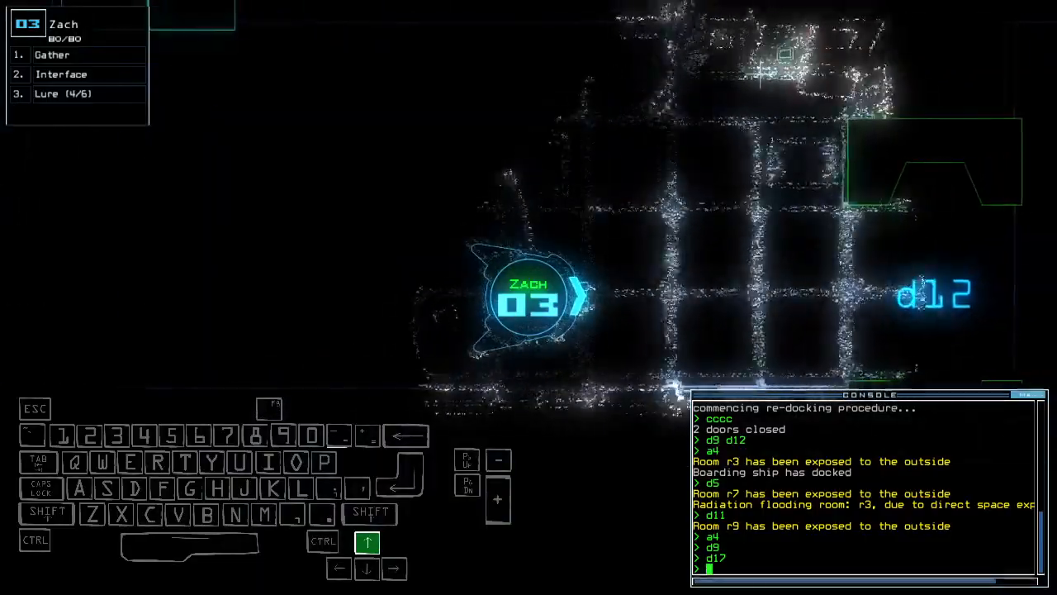
pyautogui.write('navigate 3')
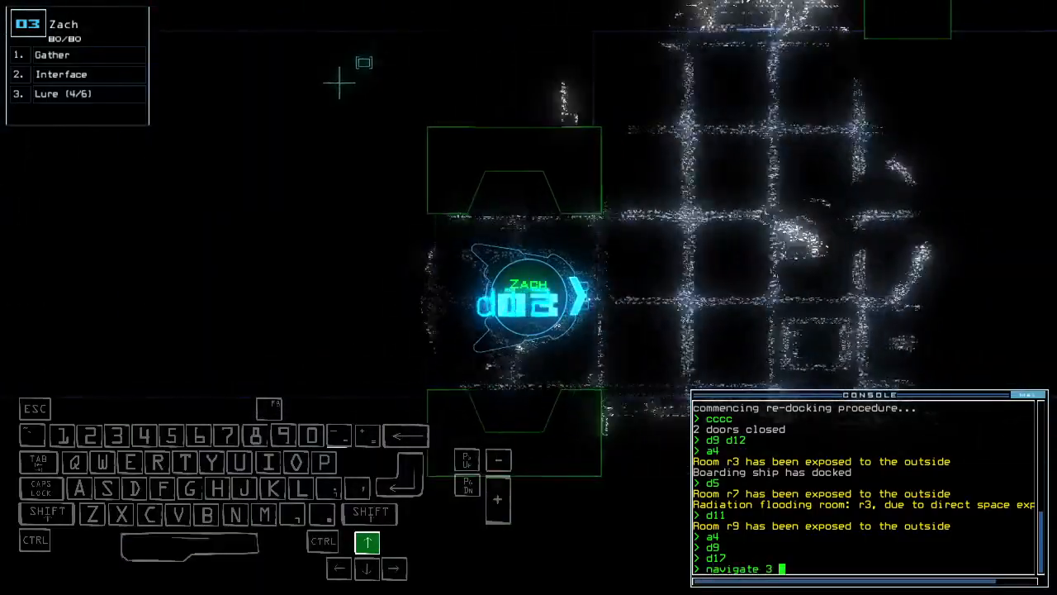
pyautogui.press('enter')
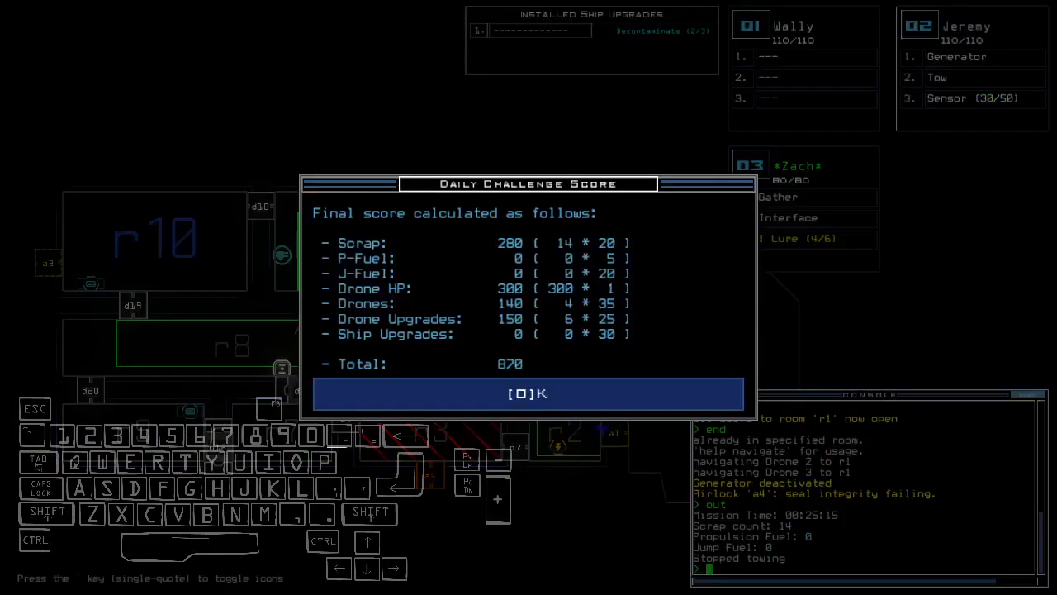
pyautogui.click(529, 393)
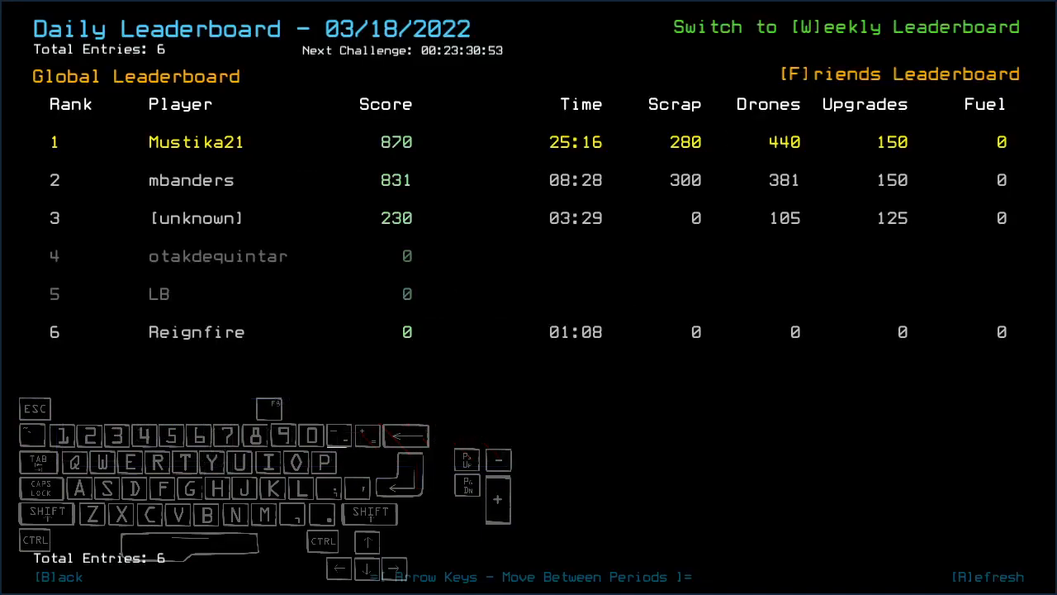